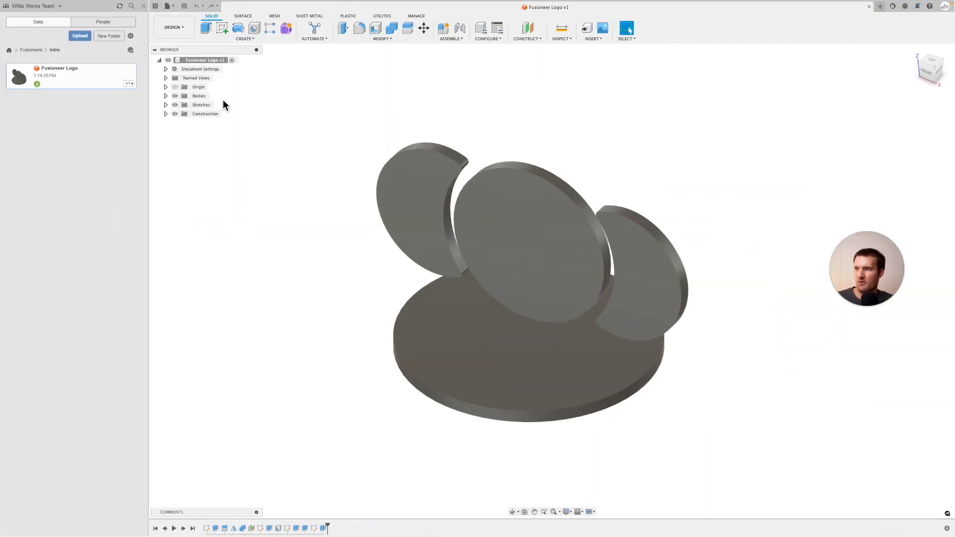
pyautogui.moveTo(385, 307)
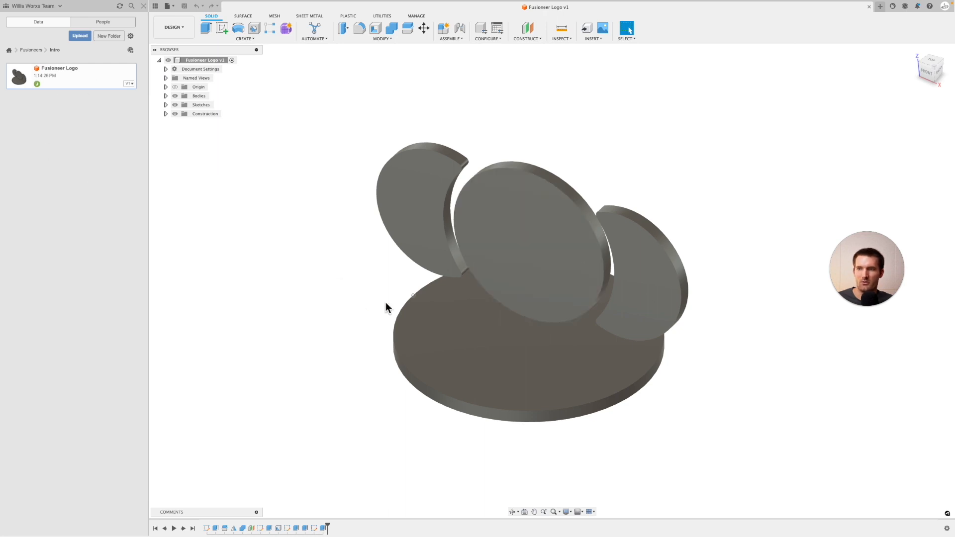
pyautogui.moveTo(288, 249)
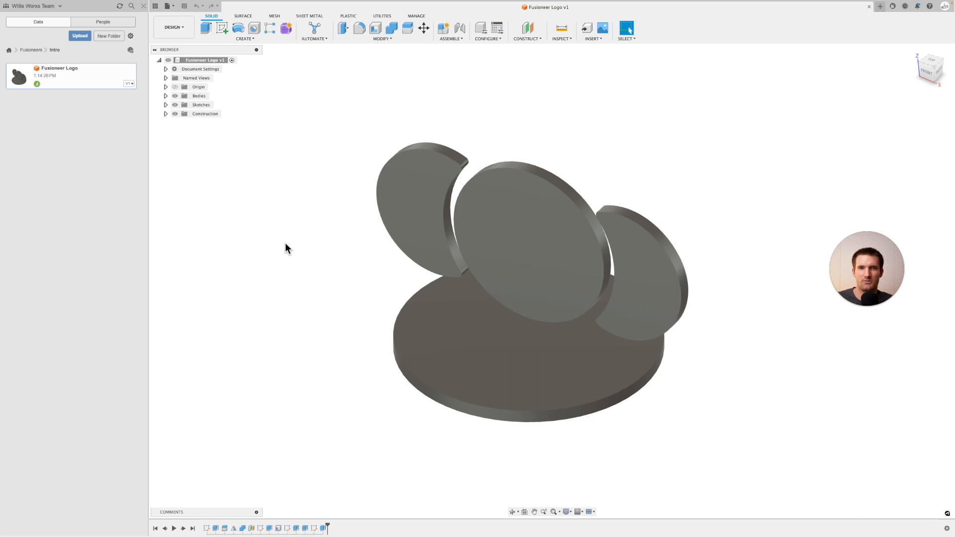
pyautogui.moveTo(275, 191)
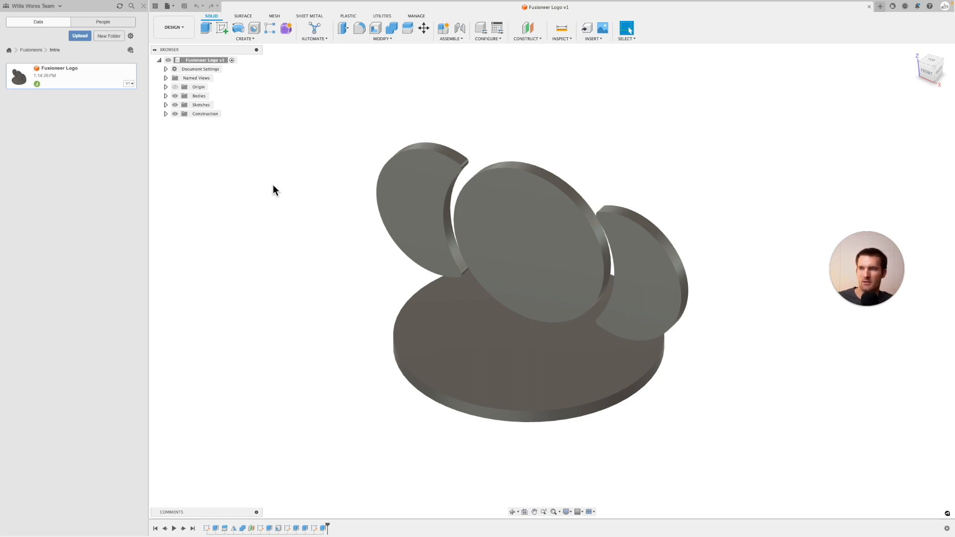
pyautogui.moveTo(253, 236)
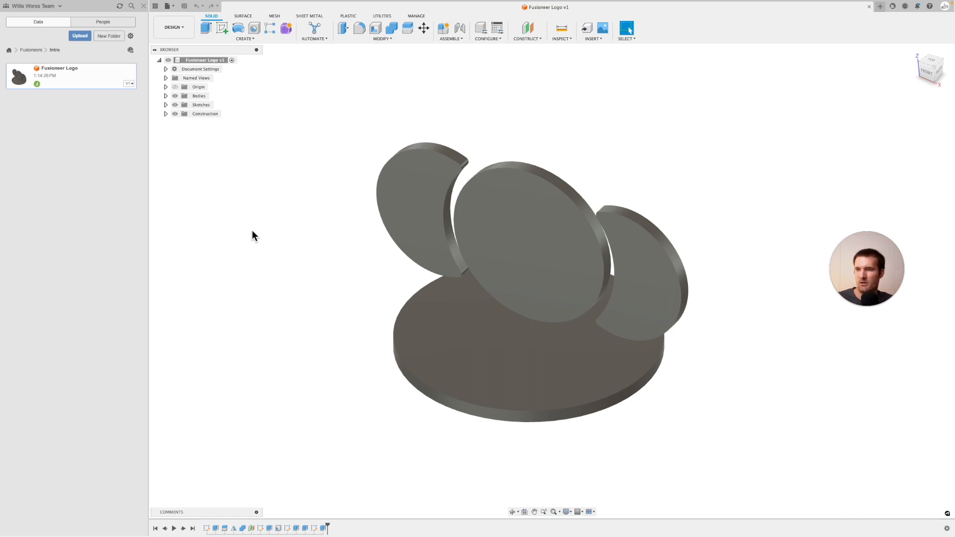
pyautogui.moveTo(324, 212)
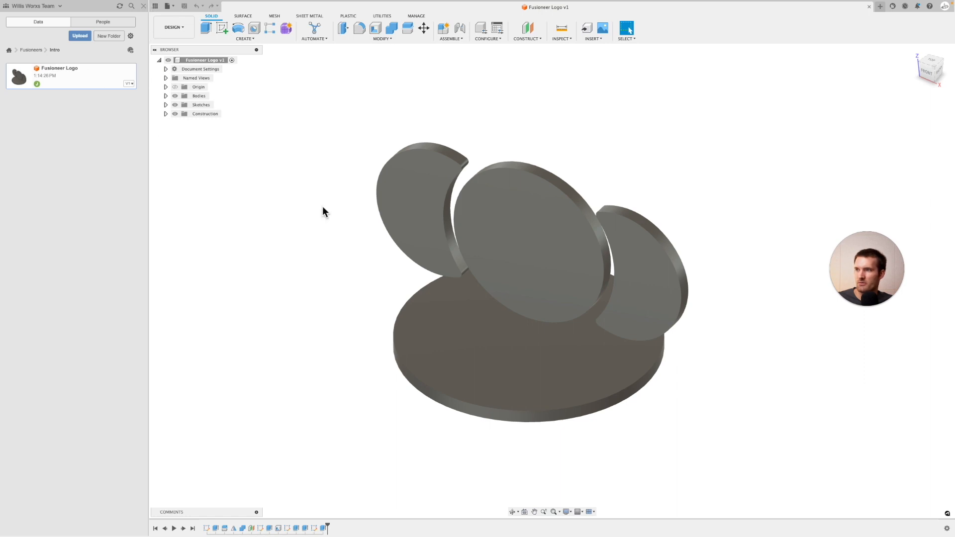
pyautogui.moveTo(293, 207)
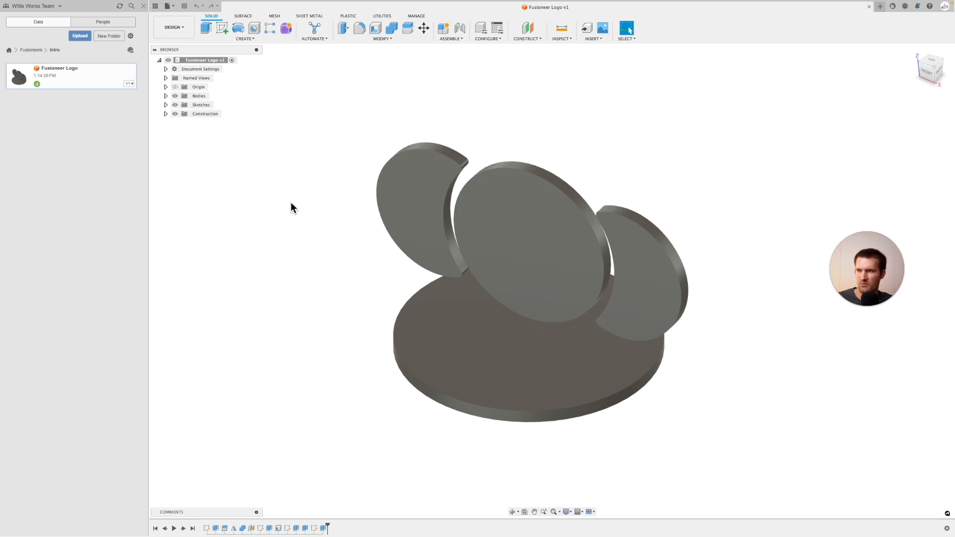
pyautogui.moveTo(326, 161)
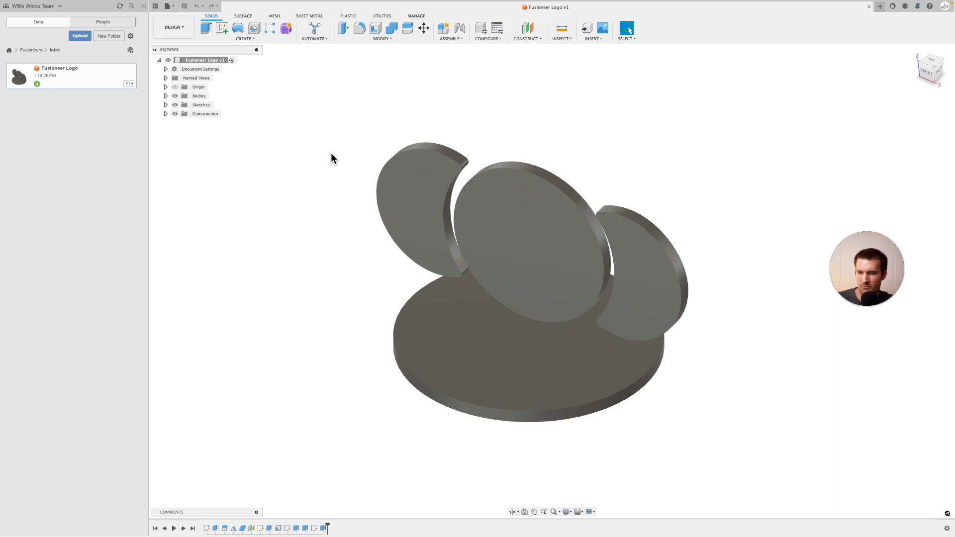
pyautogui.moveTo(295, 251)
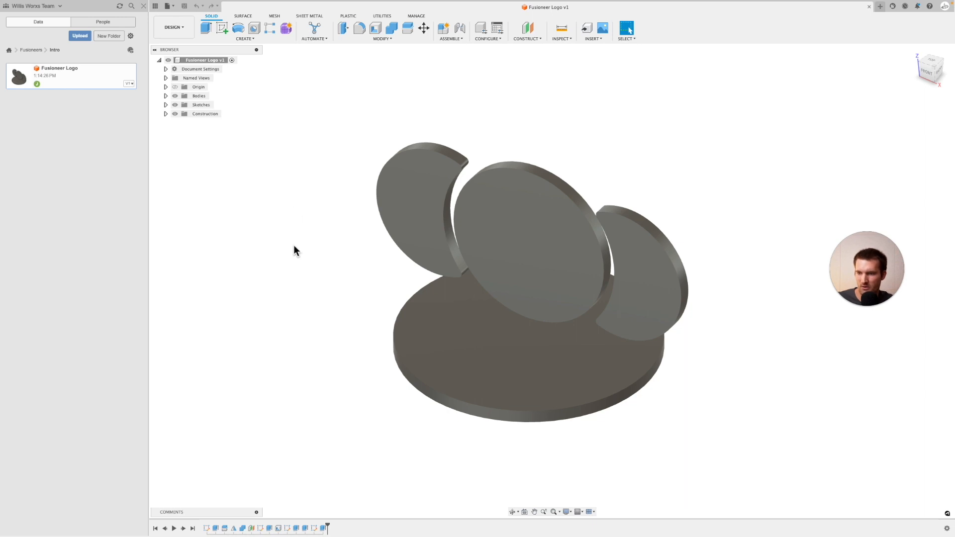
pyautogui.moveTo(453, 469)
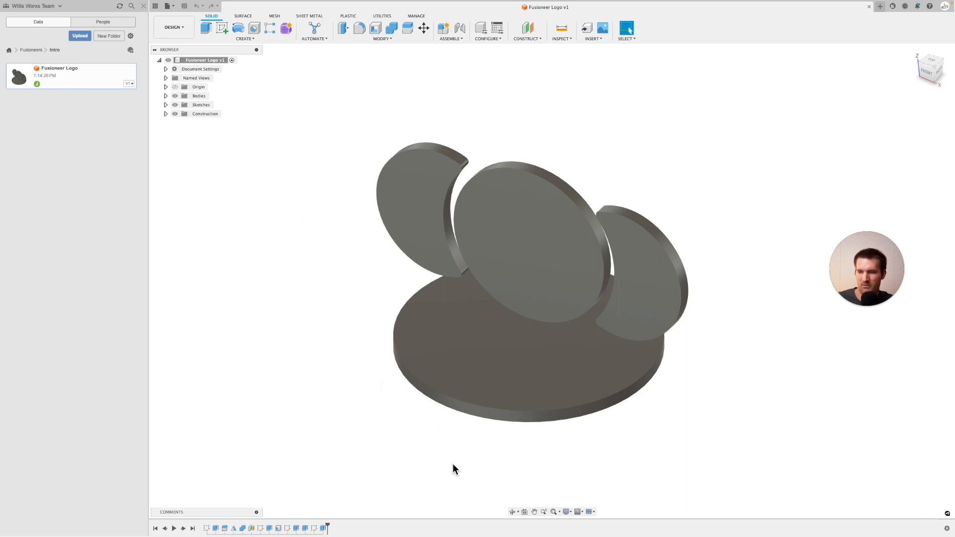
pyautogui.moveTo(489, 494)
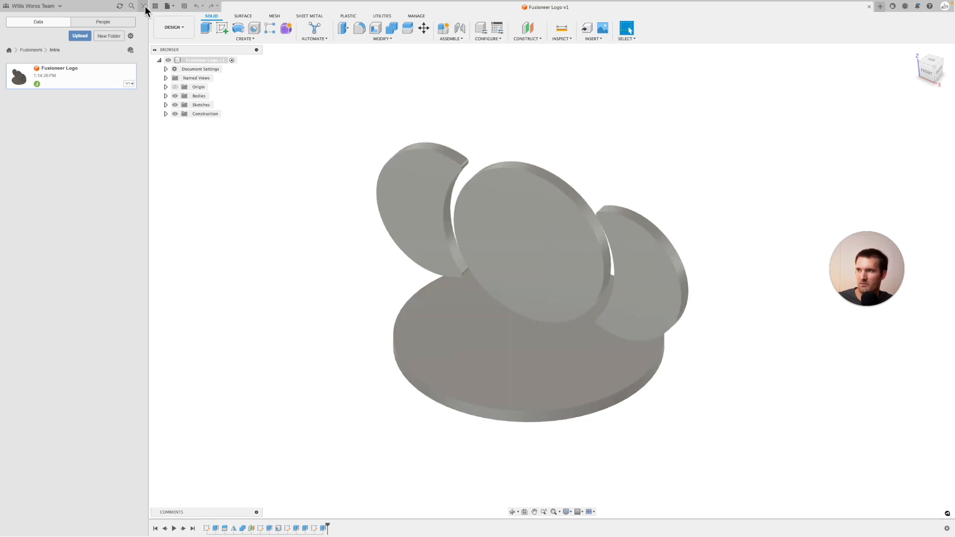
# Hide the Data Panel and constrained-orbit the logo to face the discs, showing the base top
pyautogui.click(144, 7)
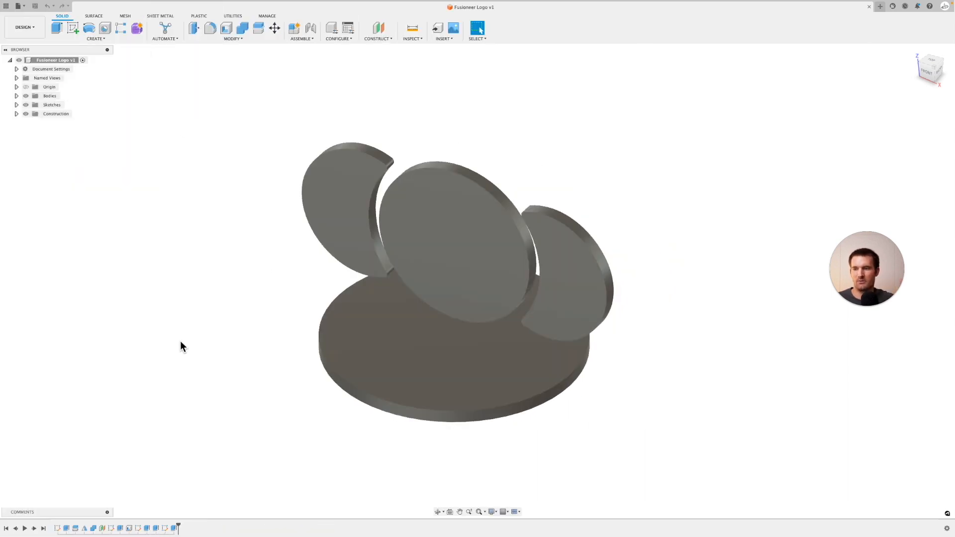
pyautogui.moveTo(469, 511)
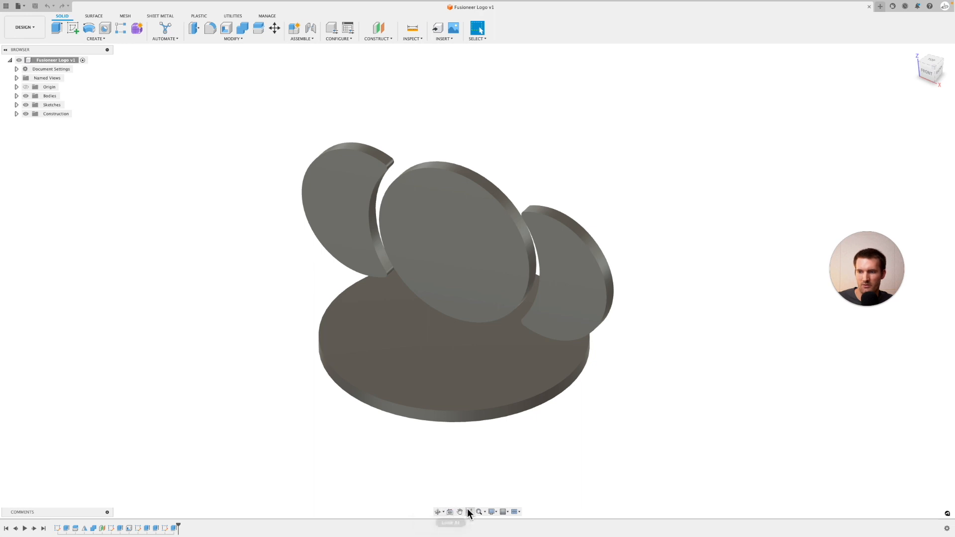
pyautogui.moveTo(479, 511)
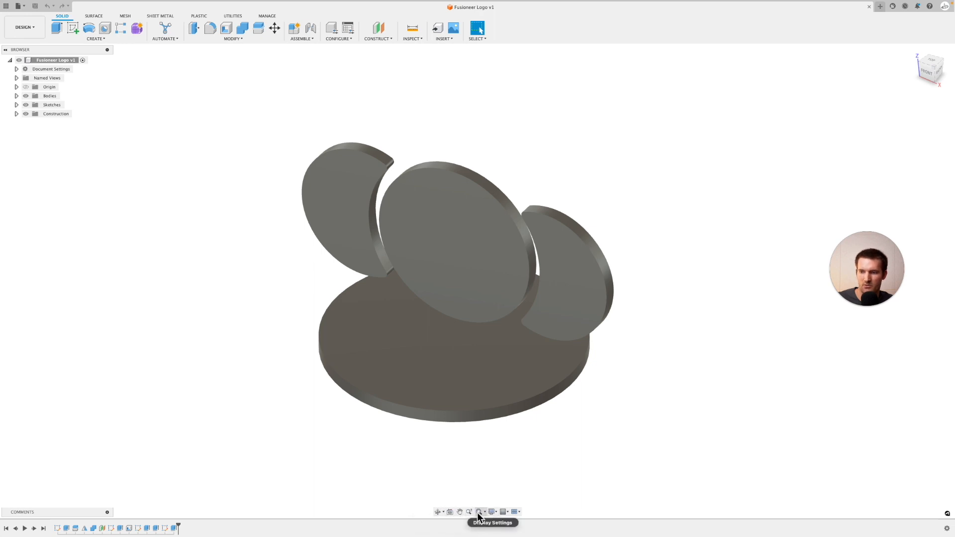
pyautogui.moveTo(437, 511)
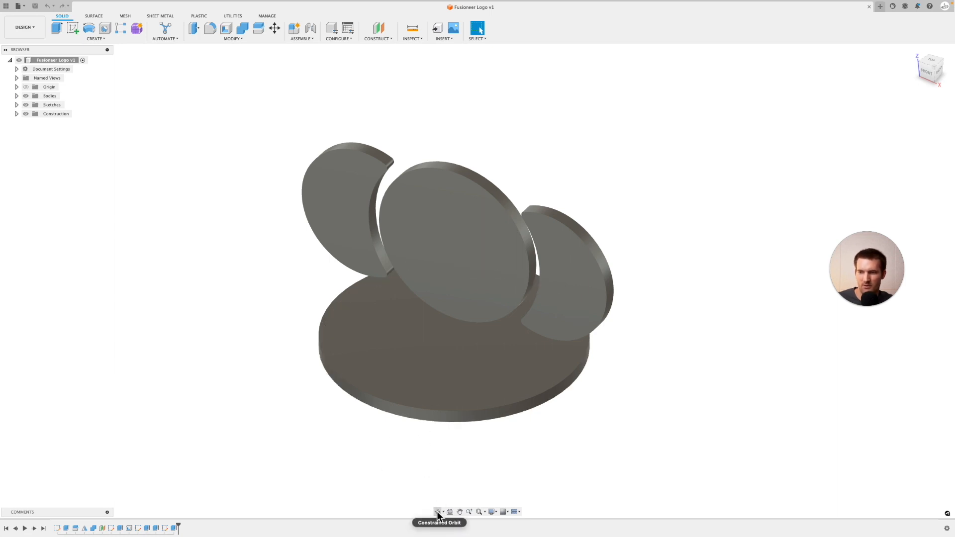
pyautogui.click(437, 511)
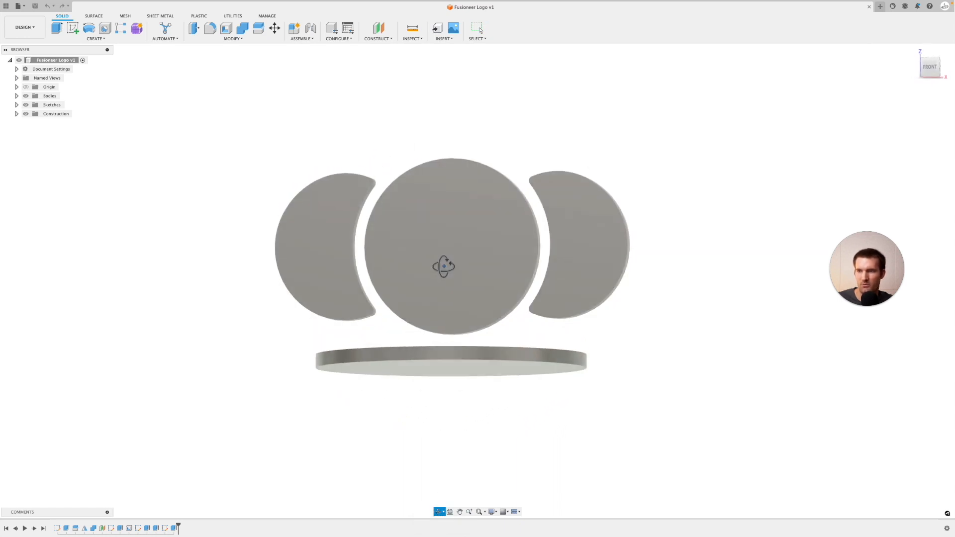
pyautogui.moveTo(443, 265); pyautogui.dragTo(416, 299)
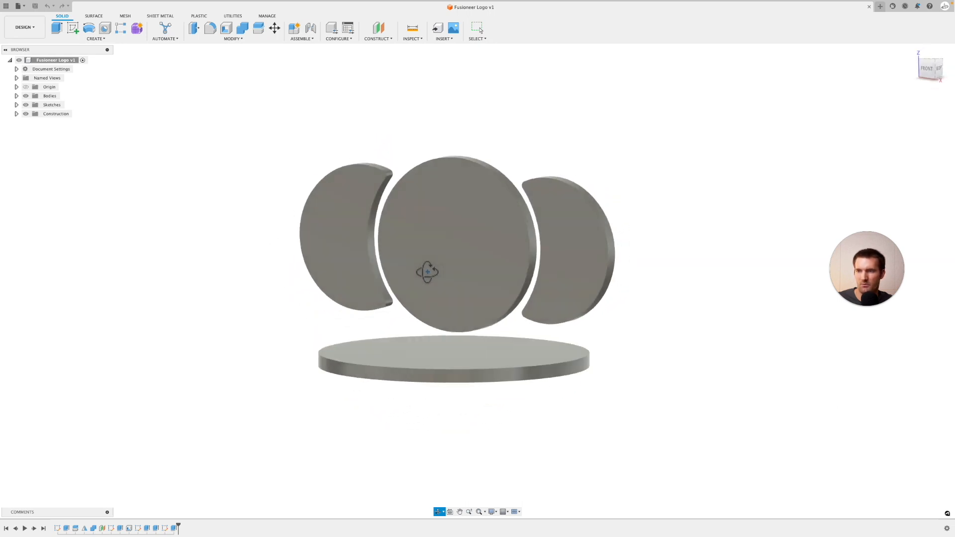
pyautogui.moveTo(427, 271); pyautogui.dragTo(359, 269)
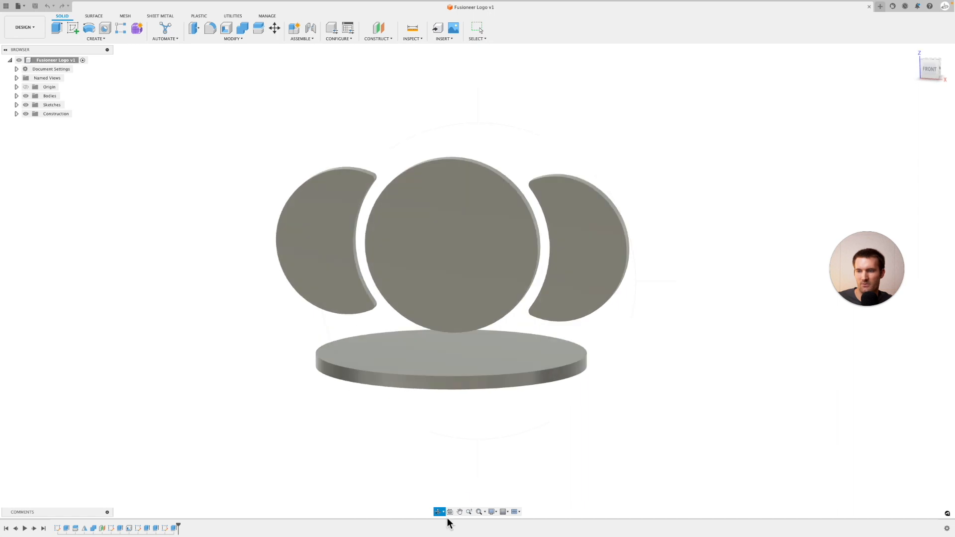
pyautogui.moveTo(438, 511)
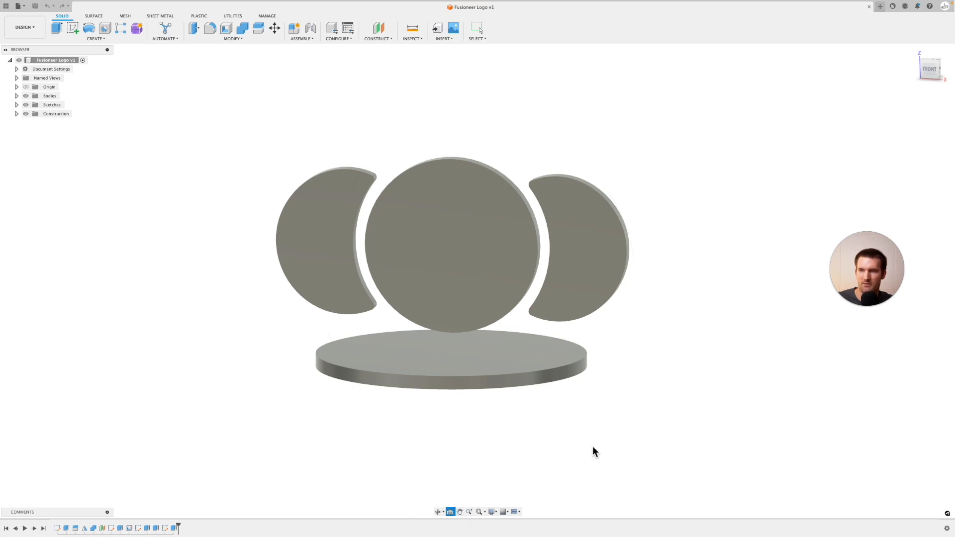
pyautogui.moveTo(445, 357)
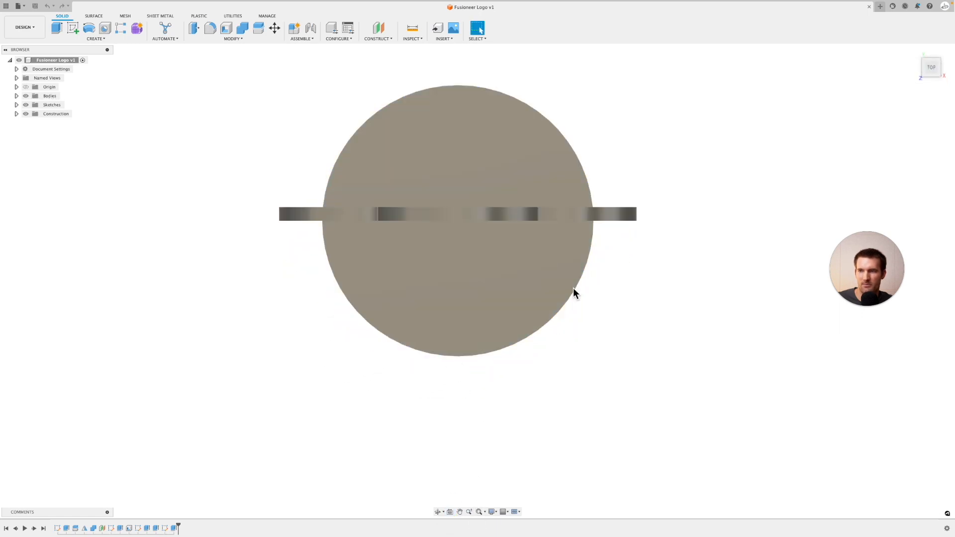
pyautogui.moveTo(402, 183)
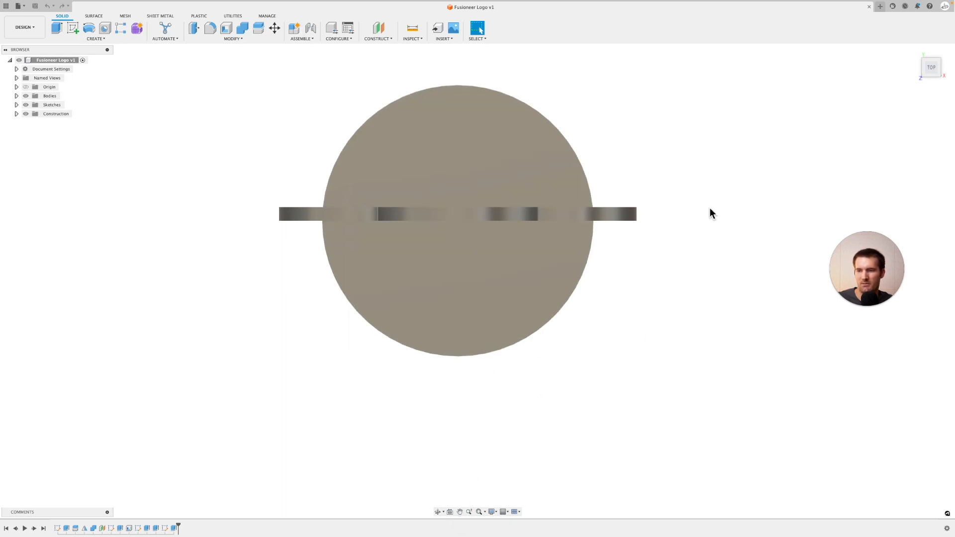
pyautogui.moveTo(681, 217)
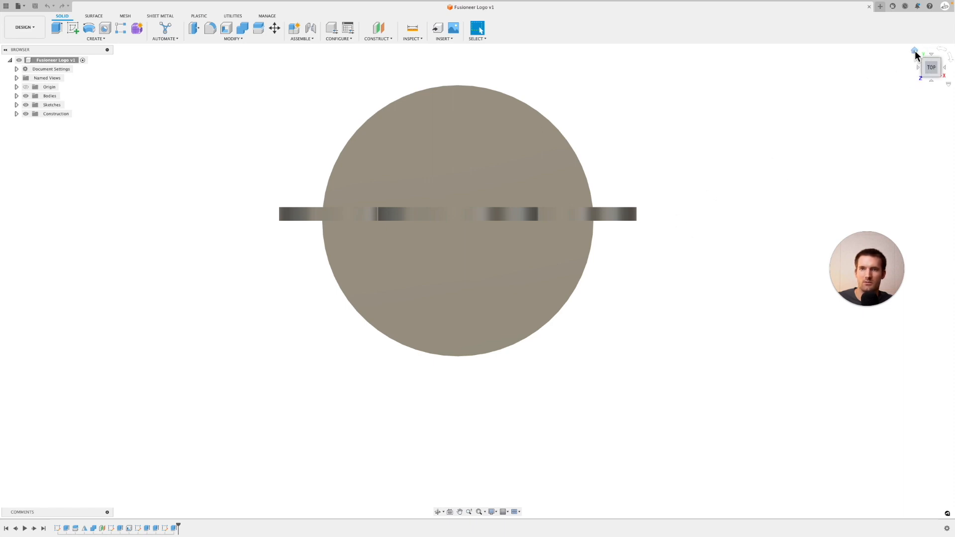
# Go to home view, view the logo from the top, then return to an angled view
pyautogui.click(914, 50)
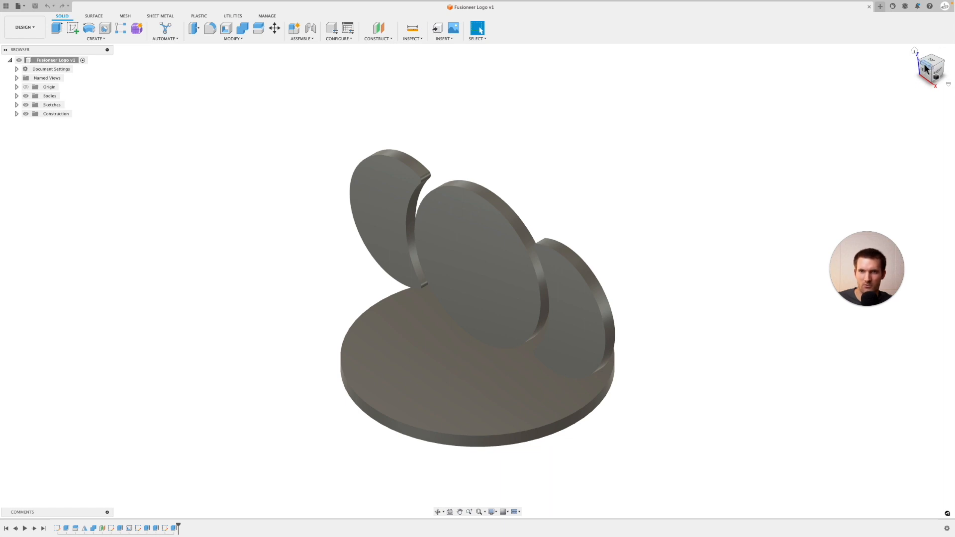
pyautogui.click(928, 64)
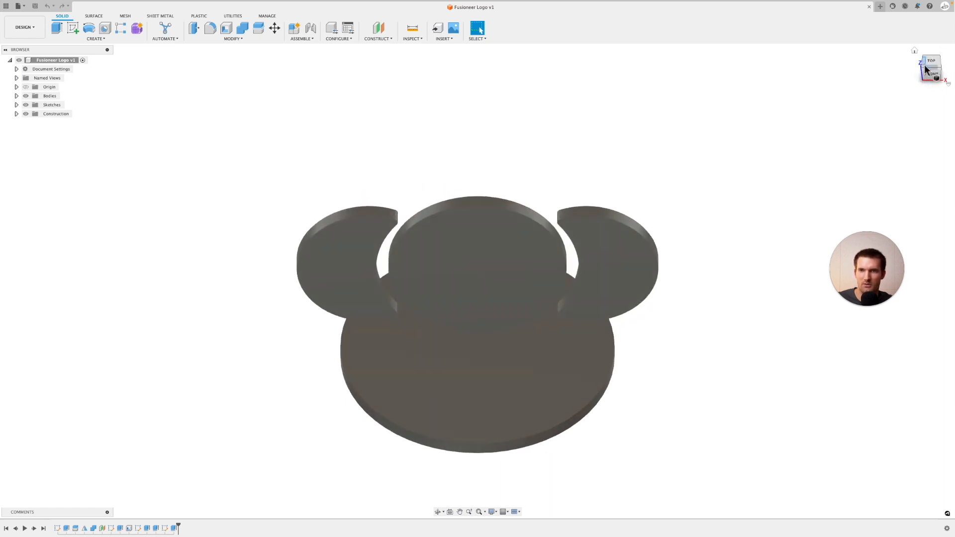
pyautogui.click(930, 69)
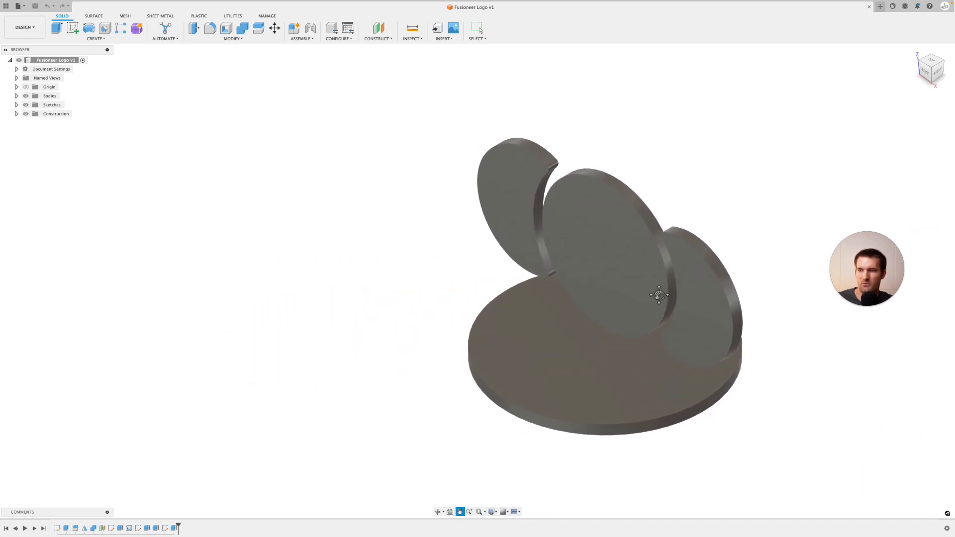
# Pan the logo model toward the middle of the view and pick Zoom
pyautogui.moveTo(657, 296); pyautogui.dragTo(624, 303)
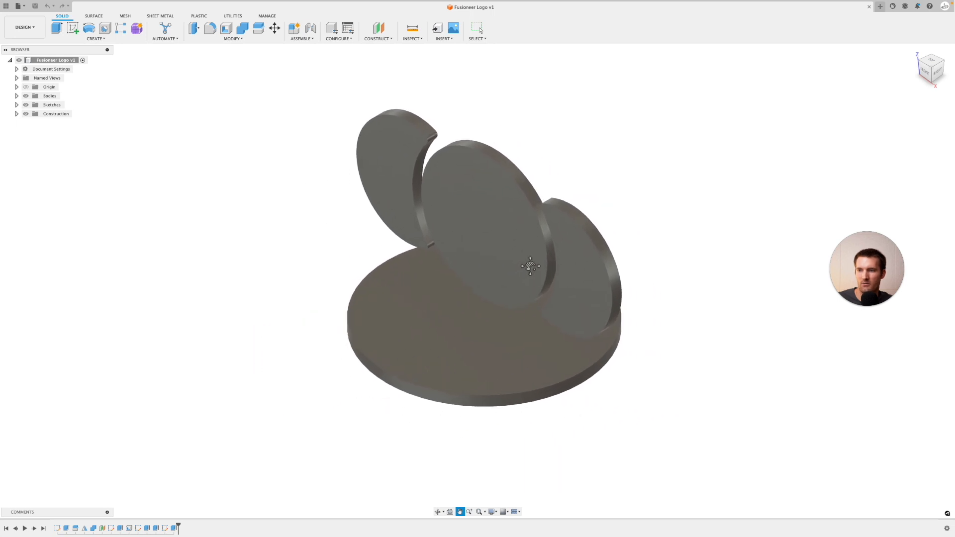
pyautogui.moveTo(468, 512)
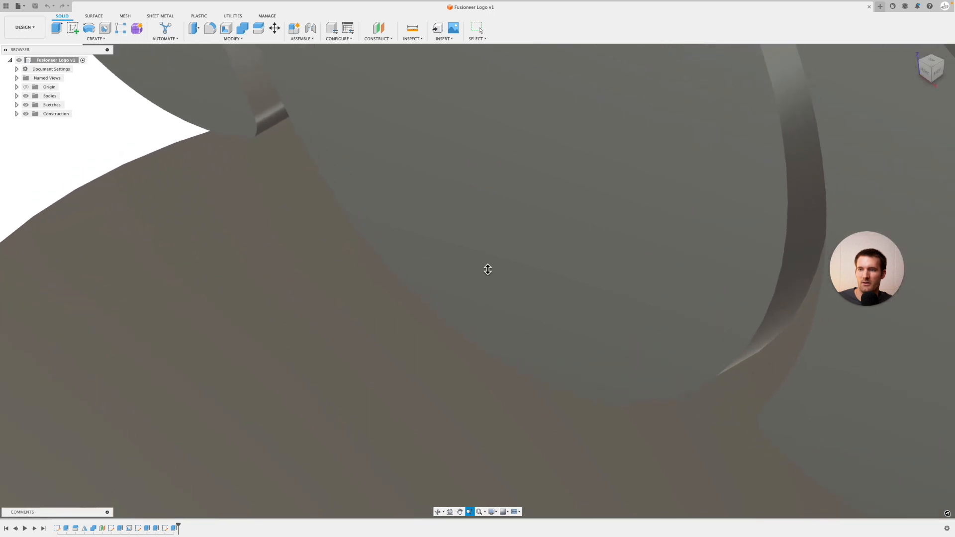
pyautogui.click(479, 511)
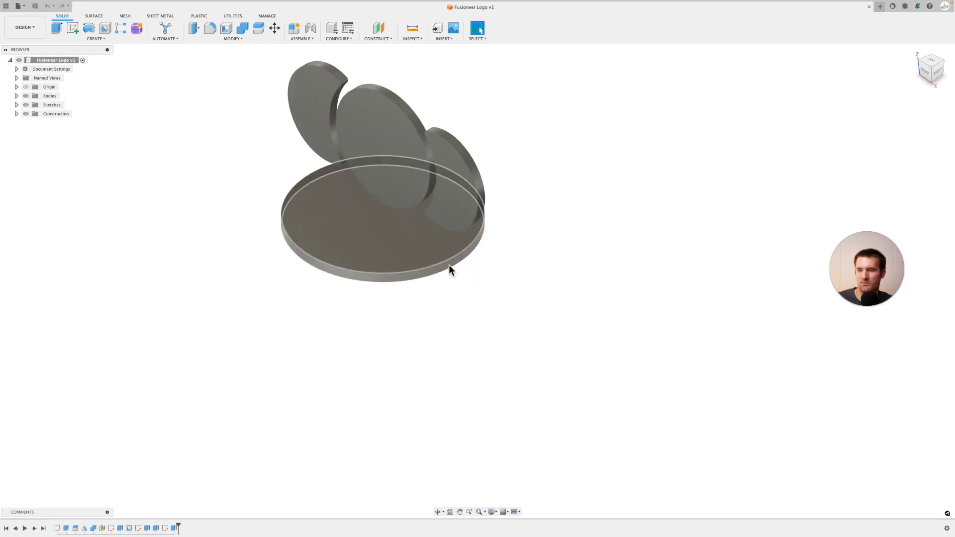
# Pan the logo model back toward the centre of the workspace
pyautogui.moveTo(450, 271); pyautogui.dragTo(380, 252)
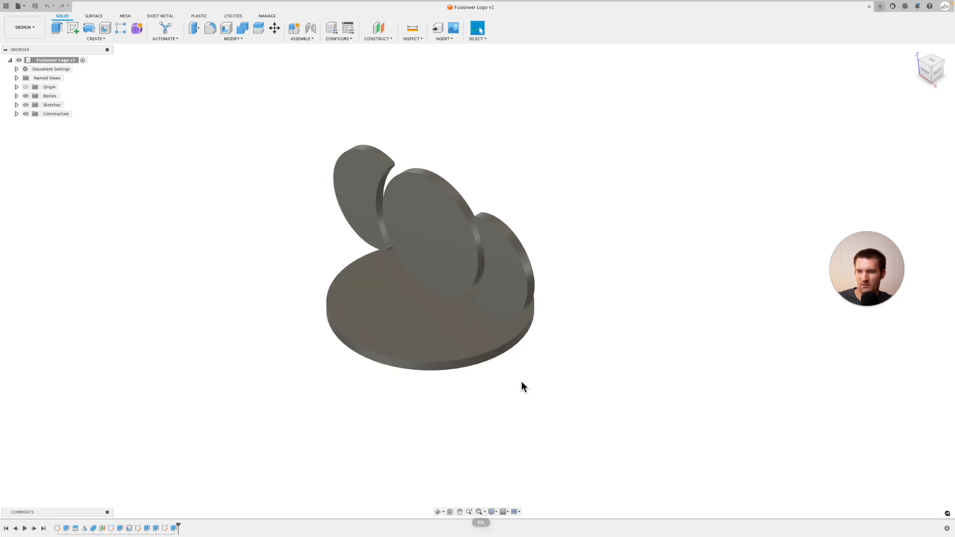
pyautogui.moveTo(469, 390)
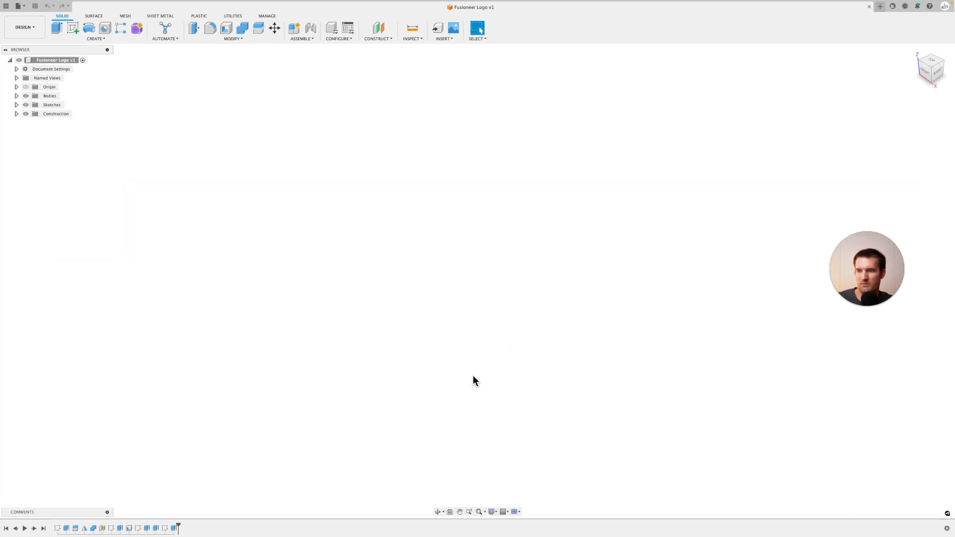
pyautogui.moveTo(461, 316)
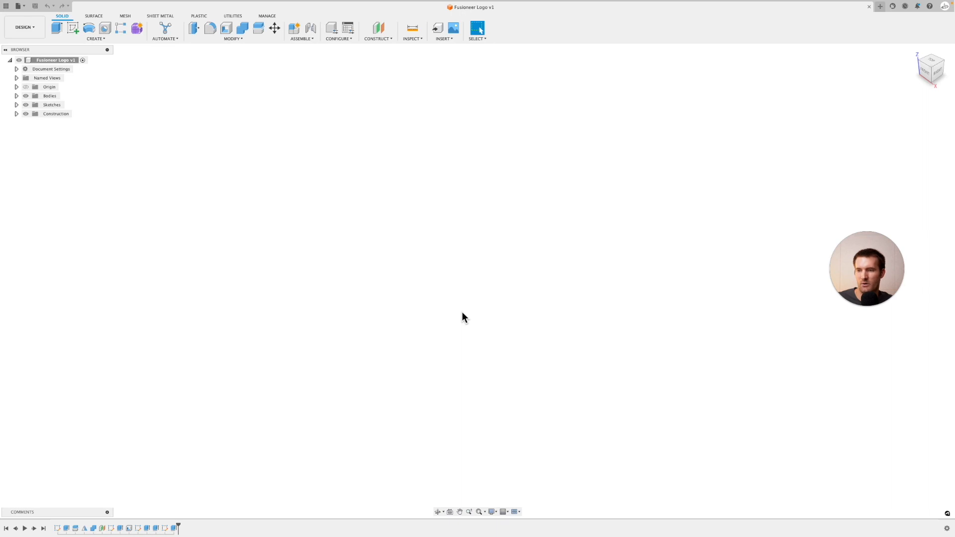
pyautogui.moveTo(503, 281)
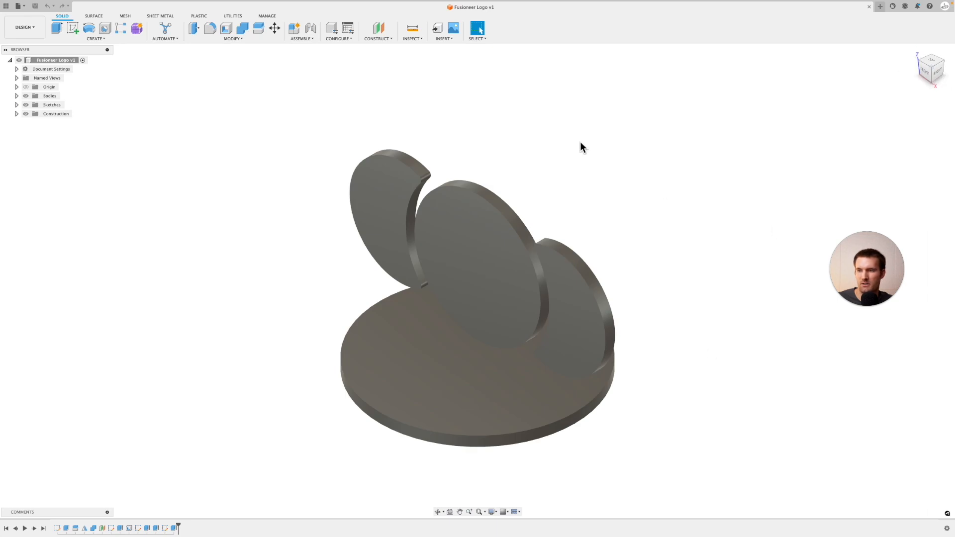
pyautogui.moveTo(622, 278)
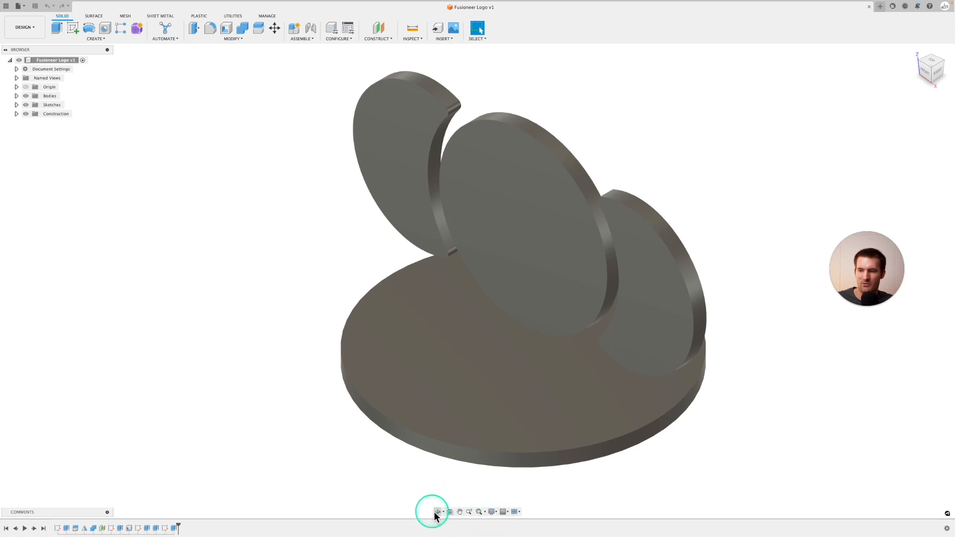
pyautogui.moveTo(361, 470)
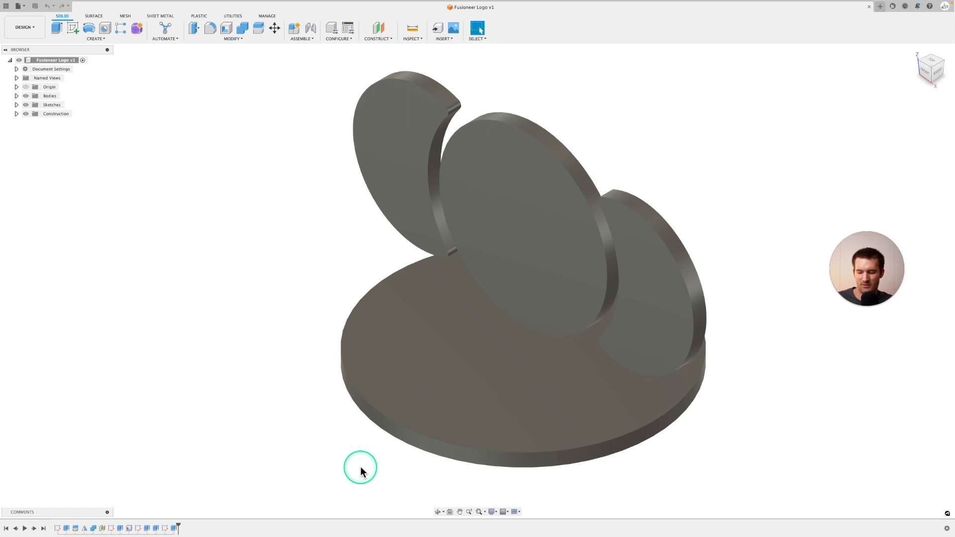
pyautogui.moveTo(447, 521)
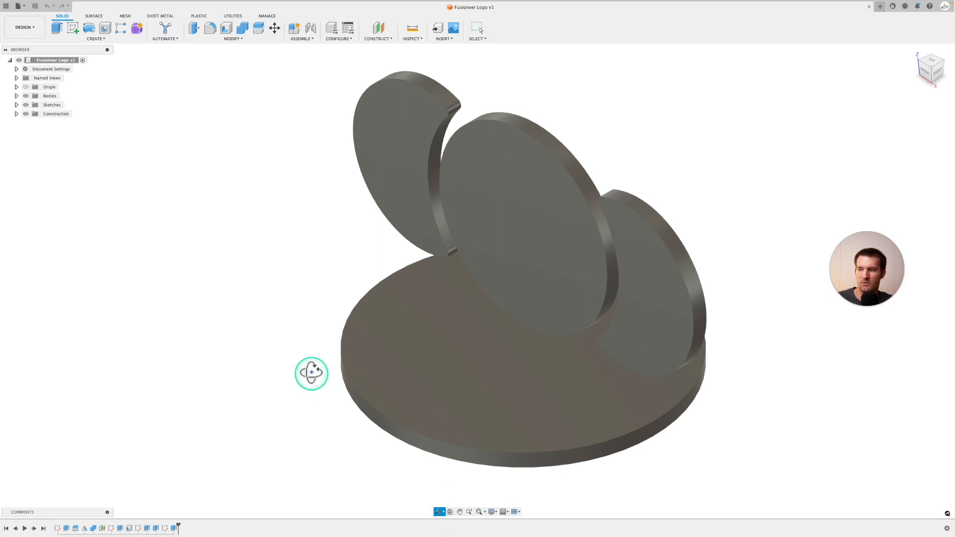
# Orbit the logo until the discs sit in a row above the base, head-on
pyautogui.moveTo(312, 373); pyautogui.dragTo(377, 361)
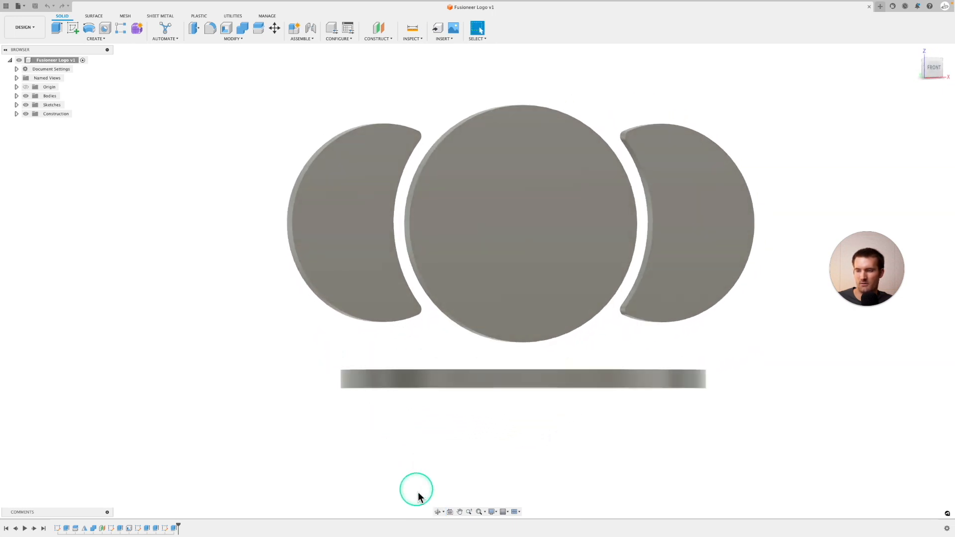
pyautogui.moveTo(417, 490); pyautogui.dragTo(378, 475)
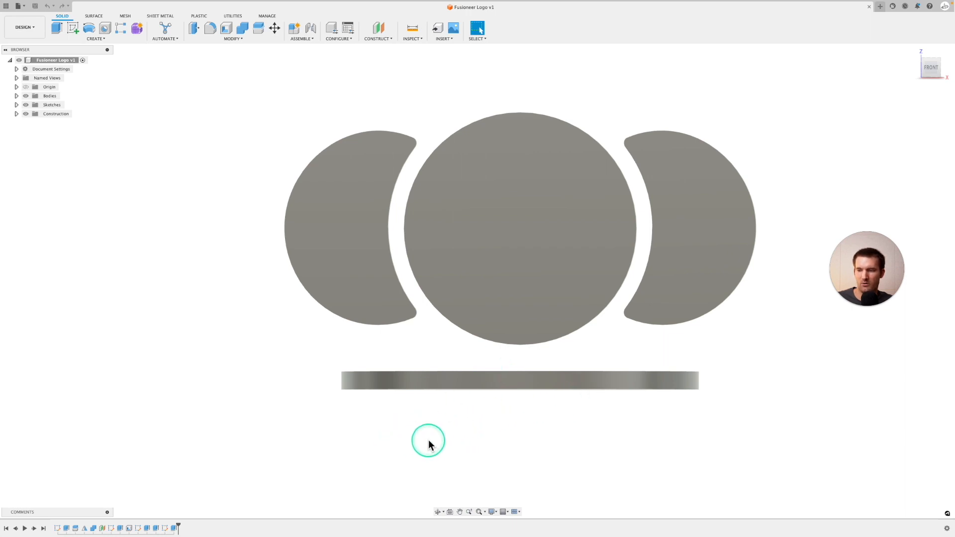
pyautogui.moveTo(506, 432)
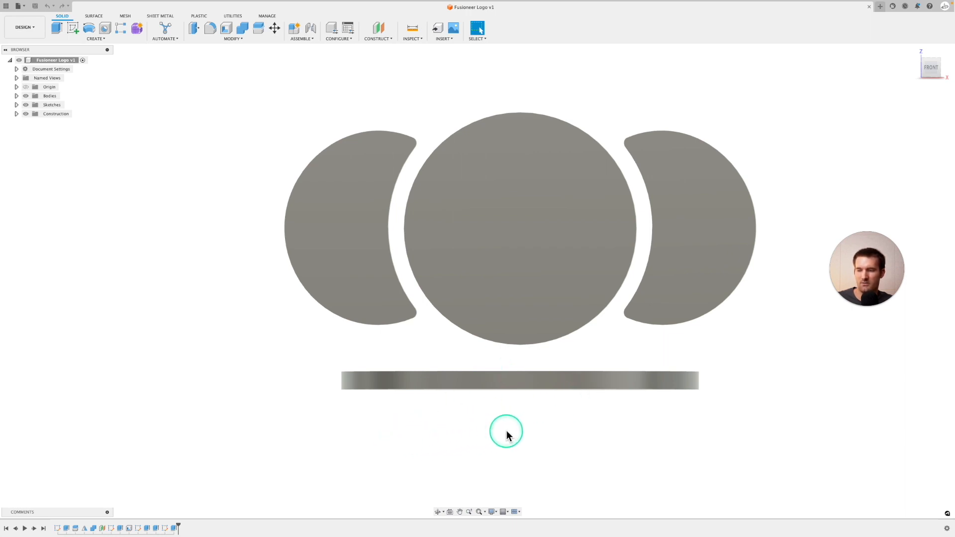
pyautogui.moveTo(534, 426)
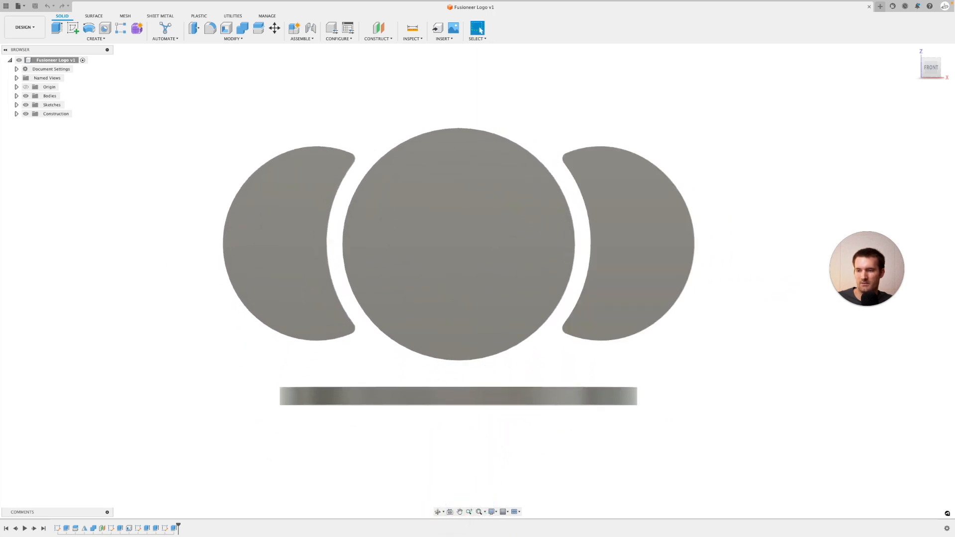
# Use Look At to align the view squarely to the left crescent disc
pyautogui.click(271, 287)
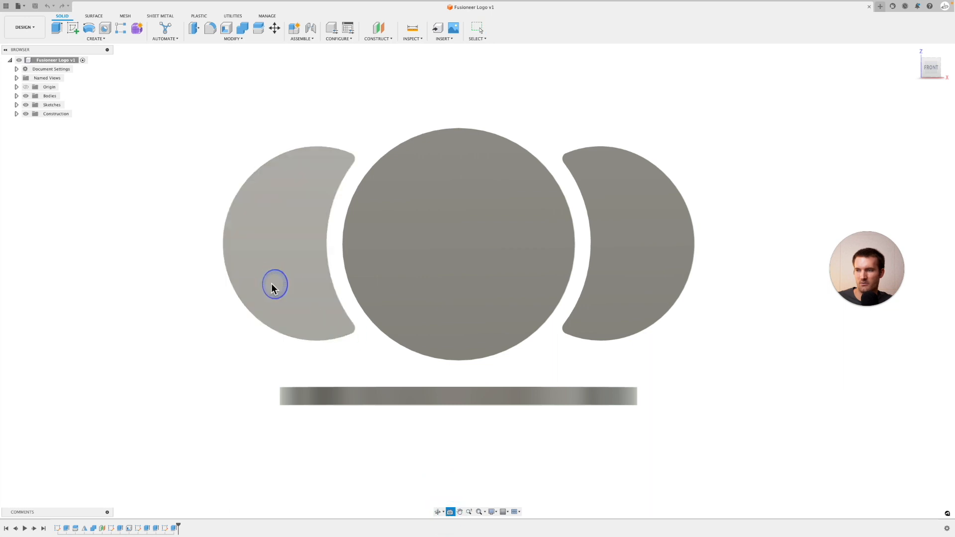
pyautogui.click(469, 512)
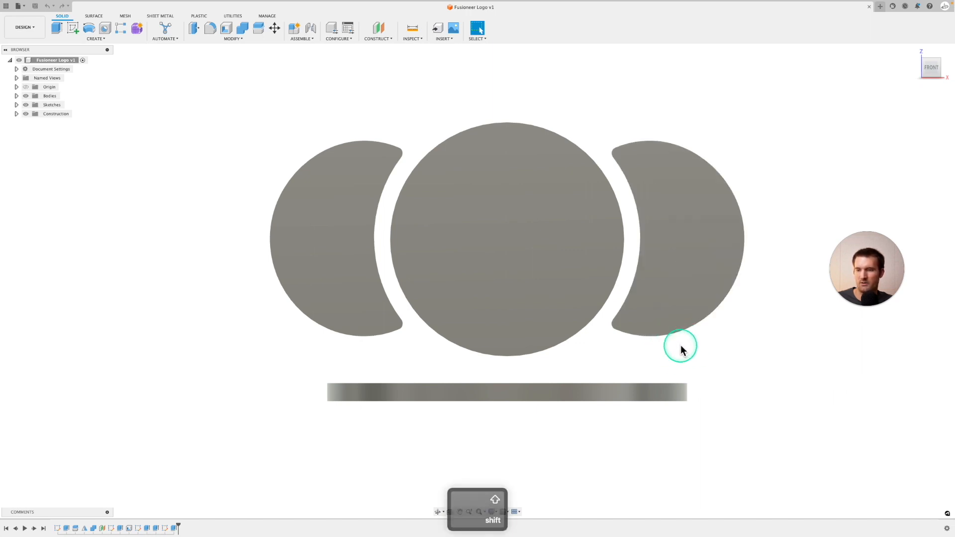
# Orbit slightly above the front view, then turn the logo back to an angled view
pyautogui.moveTo(680, 346); pyautogui.dragTo(682, 345)
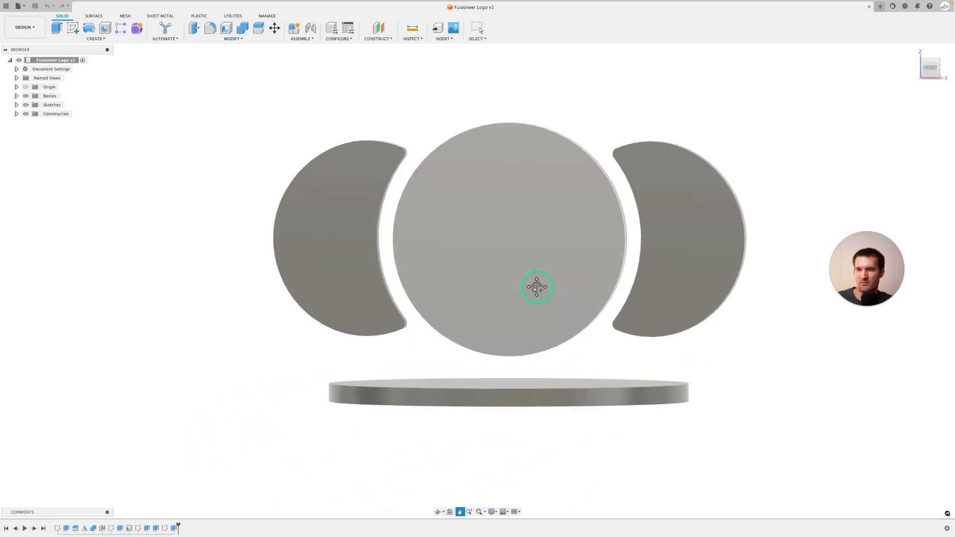
pyautogui.moveTo(537, 286); pyautogui.dragTo(491, 290)
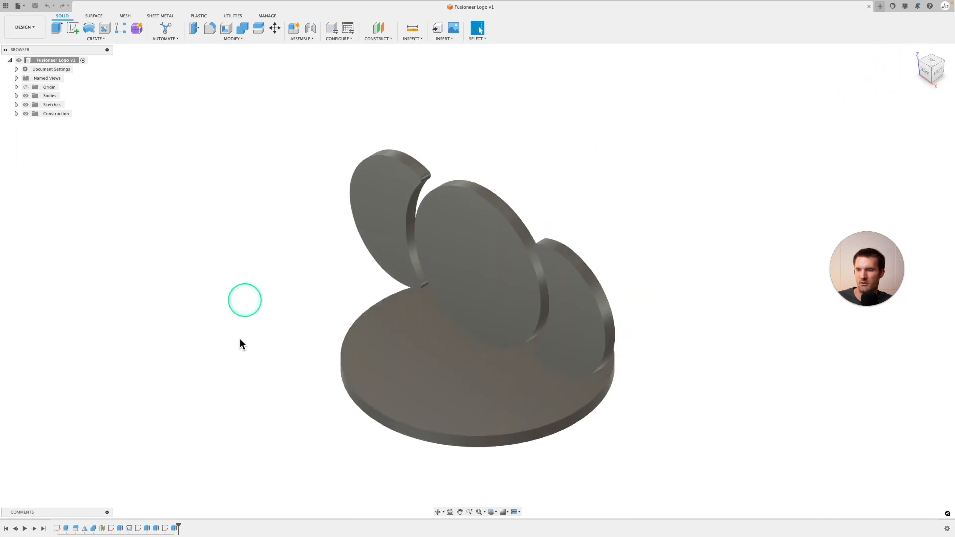
pyautogui.moveTo(723, 276)
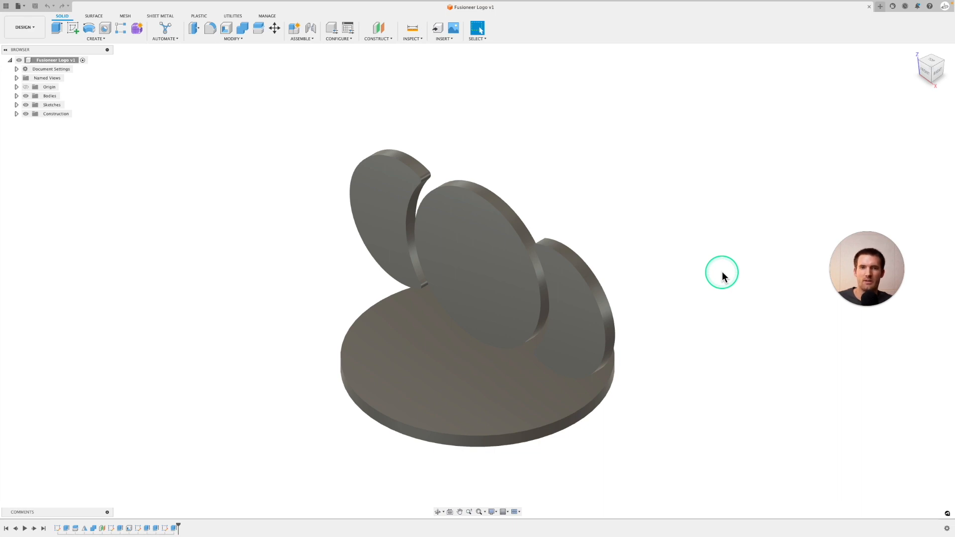
pyautogui.moveTo(717, 269)
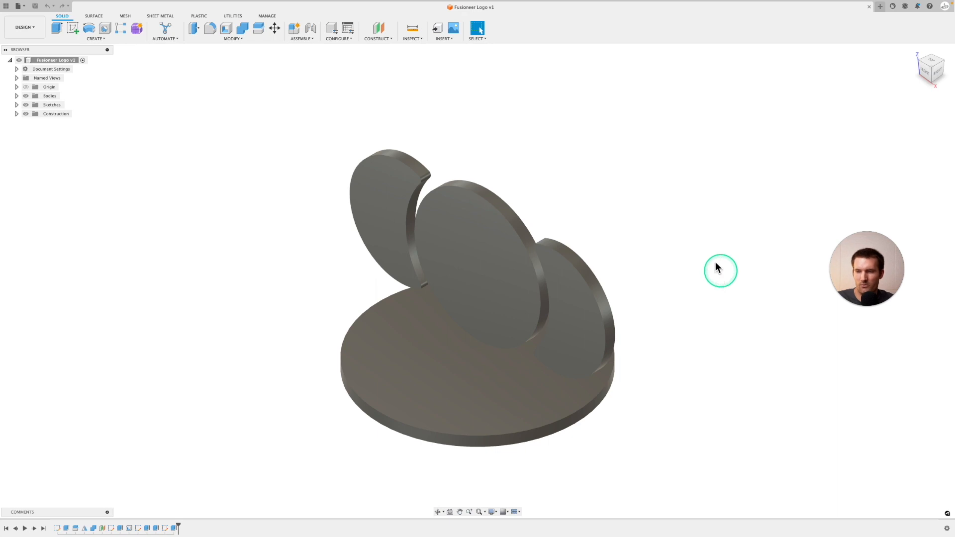
pyautogui.click(575, 312)
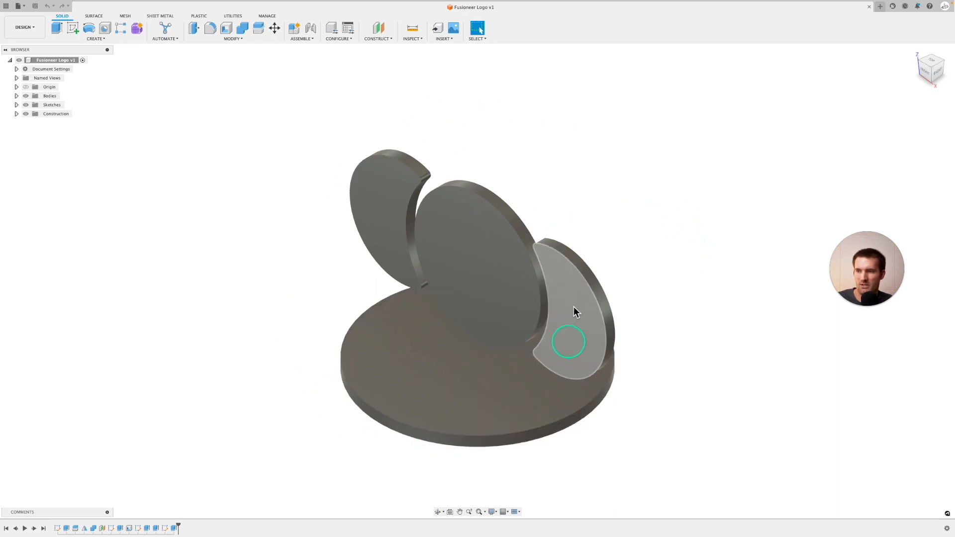